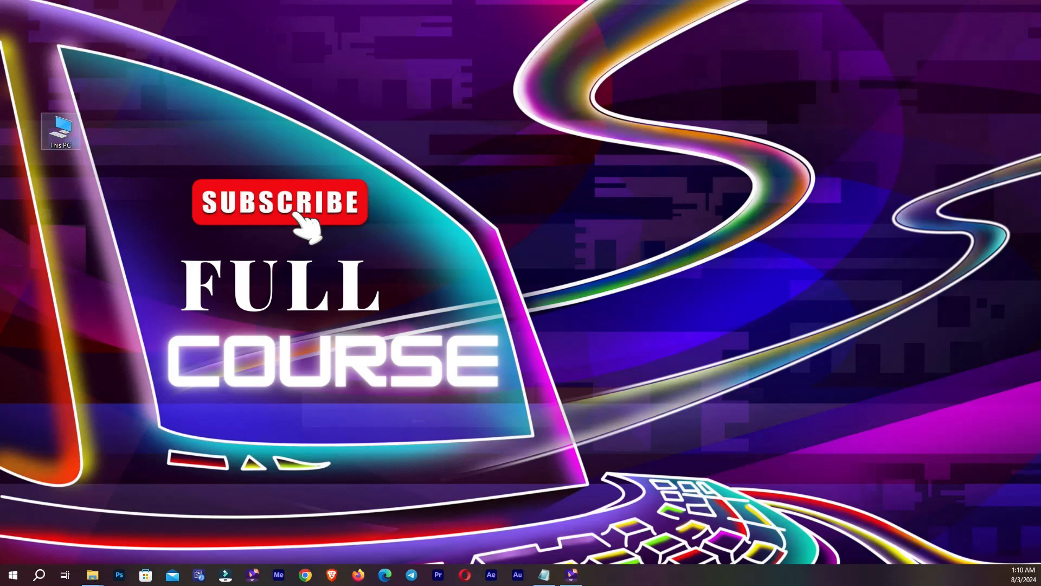
# - Open the Properties of Local Disk (C:) from This PC
pyautogui.doubleClick(60, 129)
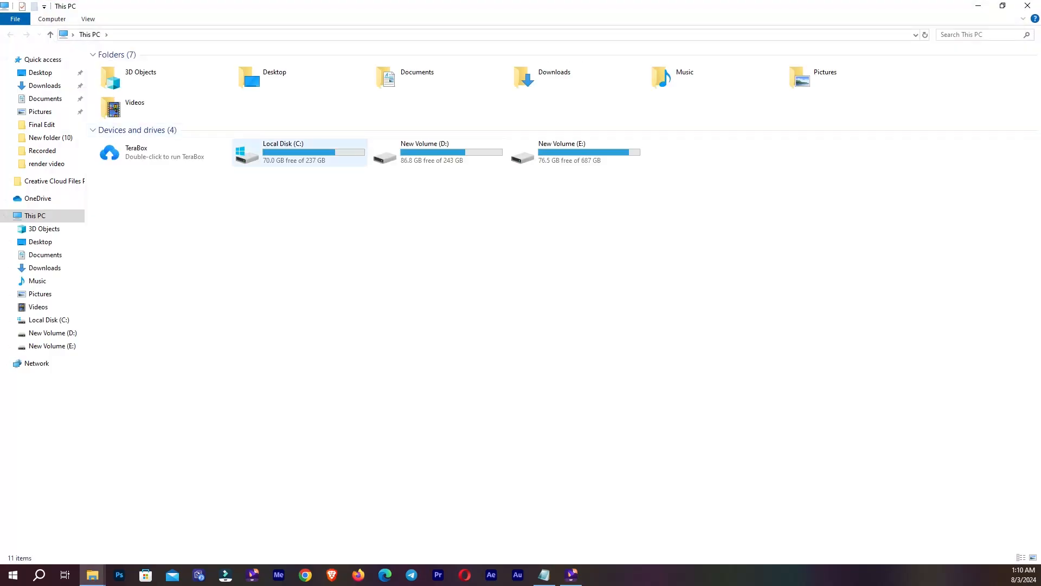
pyautogui.click(300, 152)
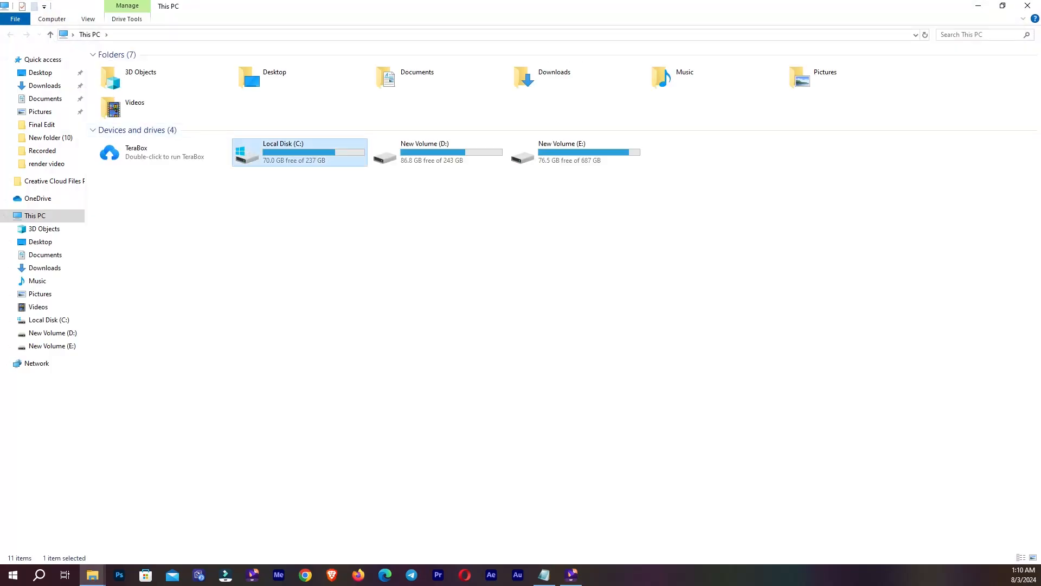
pyautogui.rightClick(299, 152)
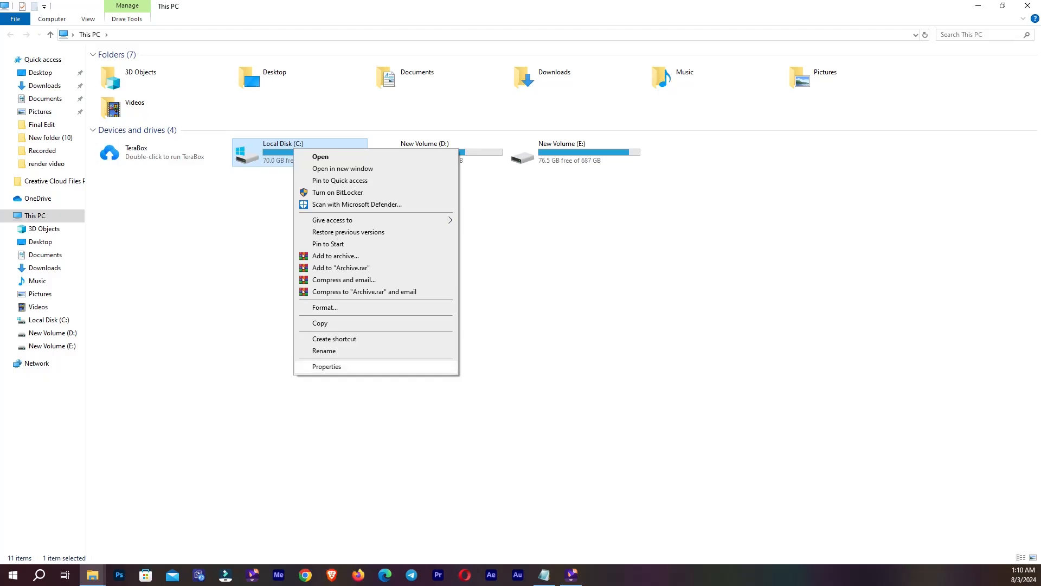
pyautogui.click(326, 366)
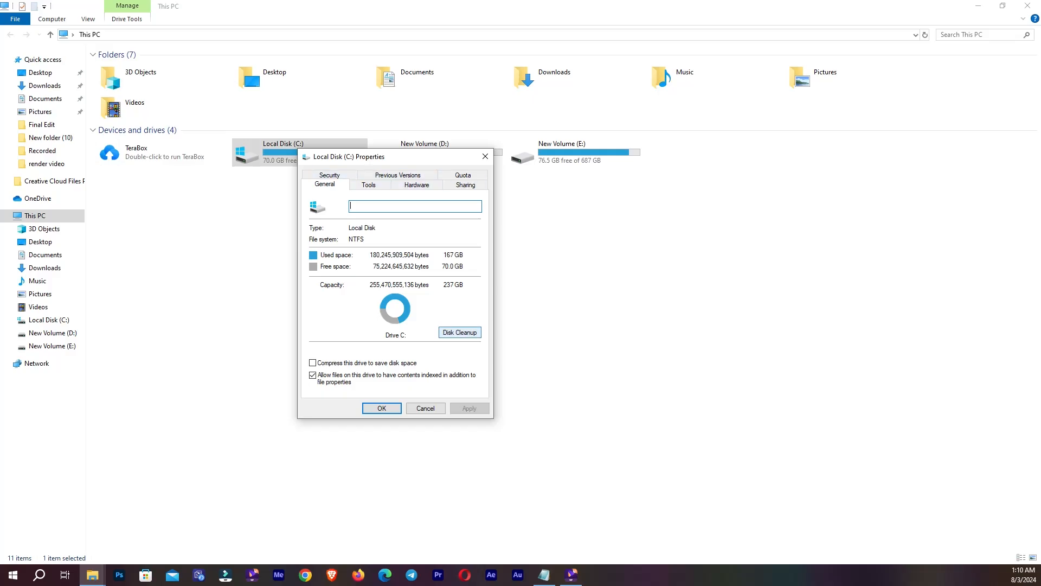
# - Run a Disk Cleanup scan of drive C: from its General properties
pyautogui.click(459, 331)
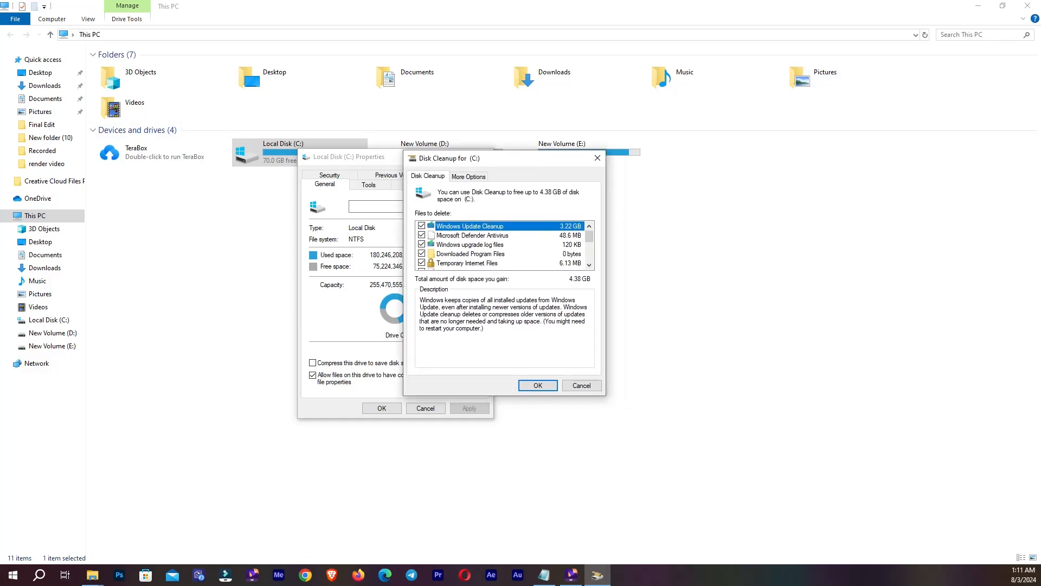
# - Select only Windows Update Cleanup and Microsoft Defender Antivirus files for deletion
pyautogui.click(421, 225)
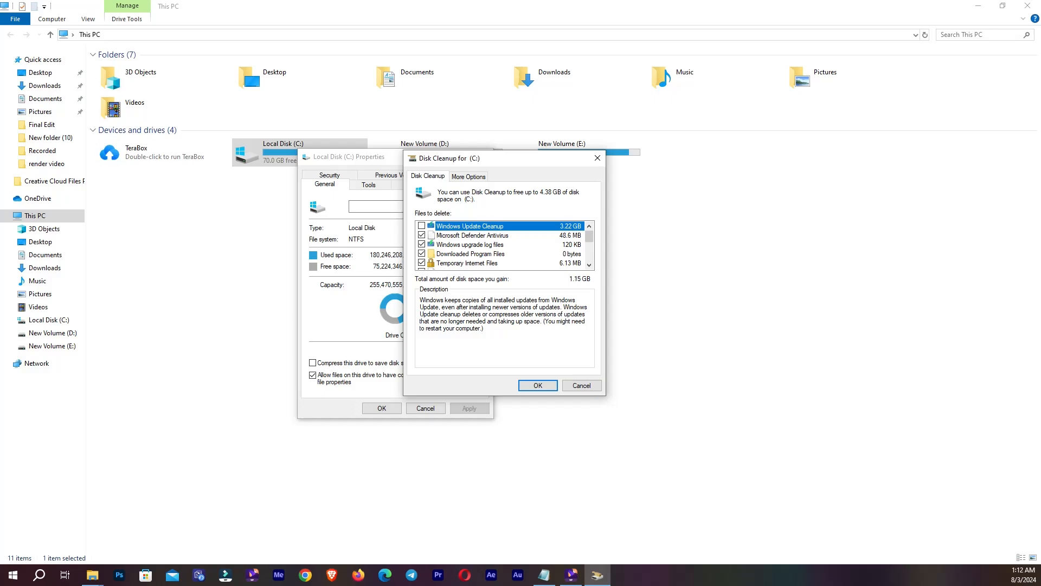
pyautogui.click(422, 226)
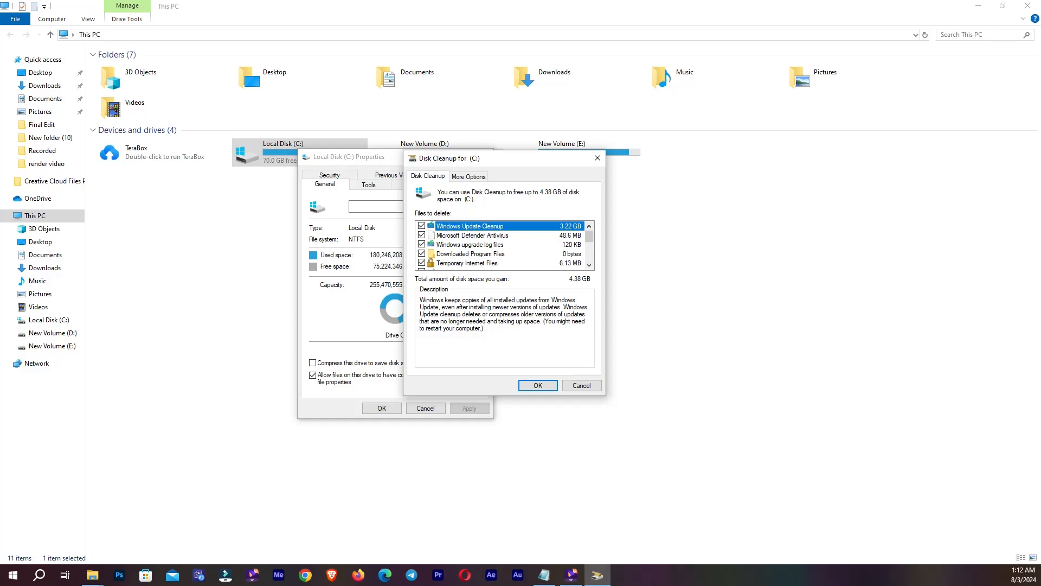
pyautogui.click(421, 235)
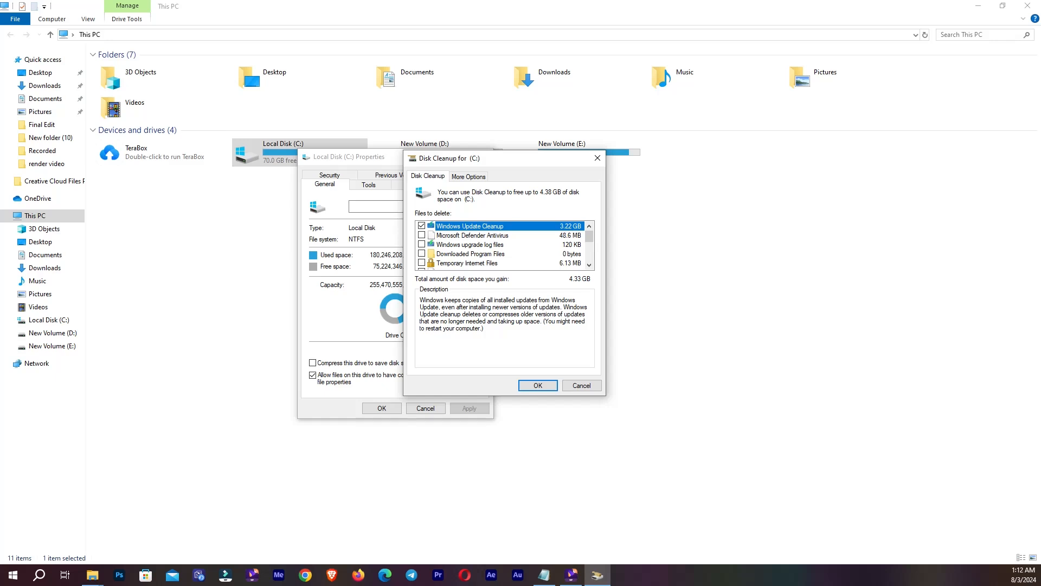
pyautogui.click(421, 235)
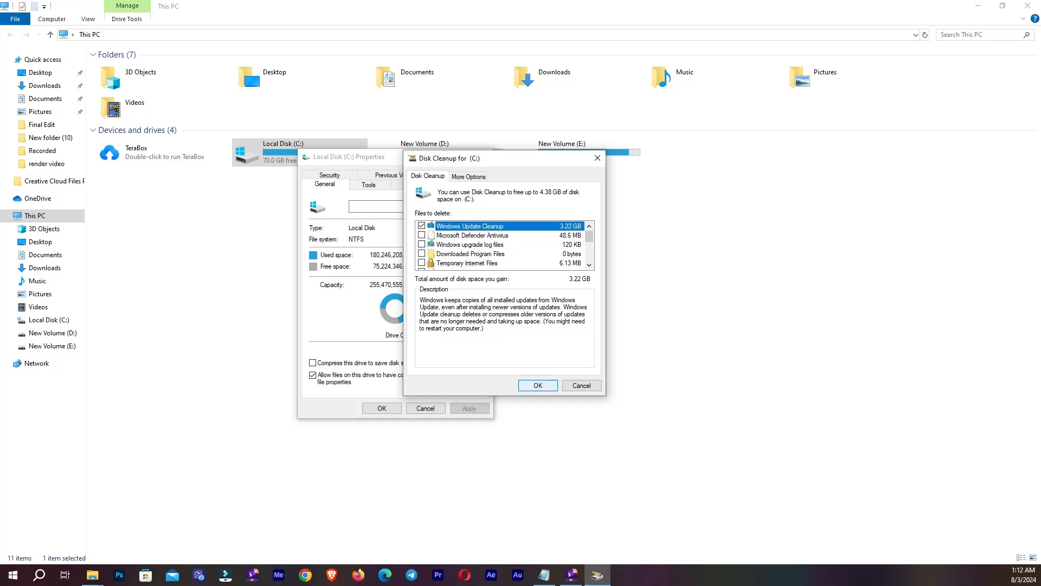
pyautogui.click(421, 236)
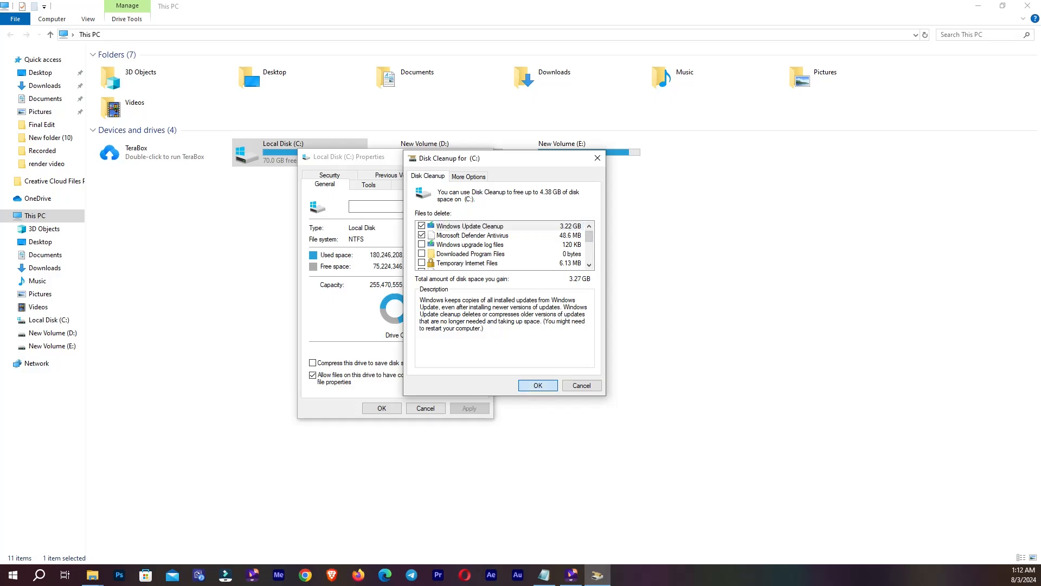
# - Confirm permanently deleting the selected files (about 3.27 GB) from drive C:
pyautogui.click(537, 385)
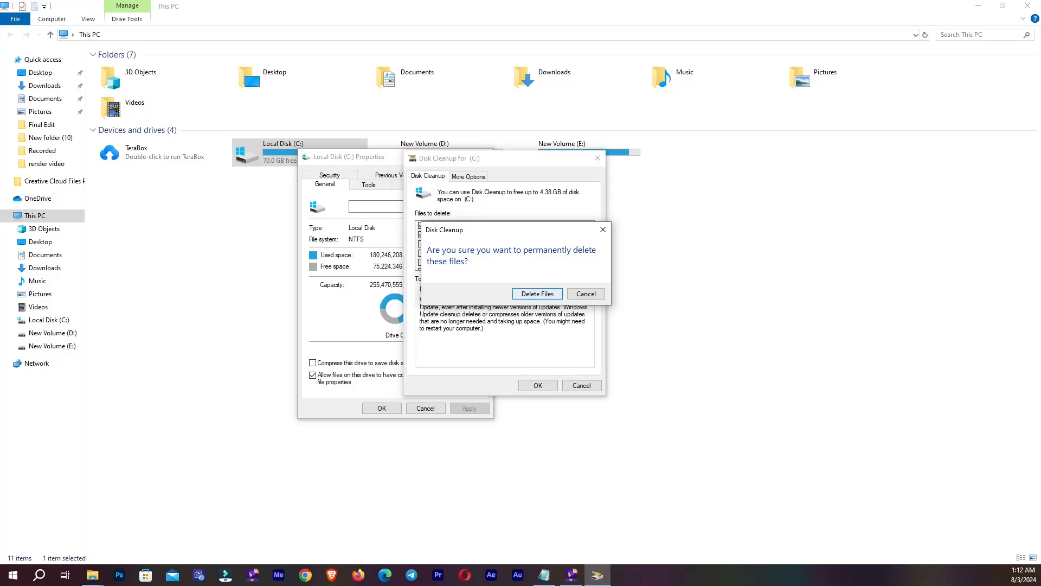
pyautogui.click(537, 294)
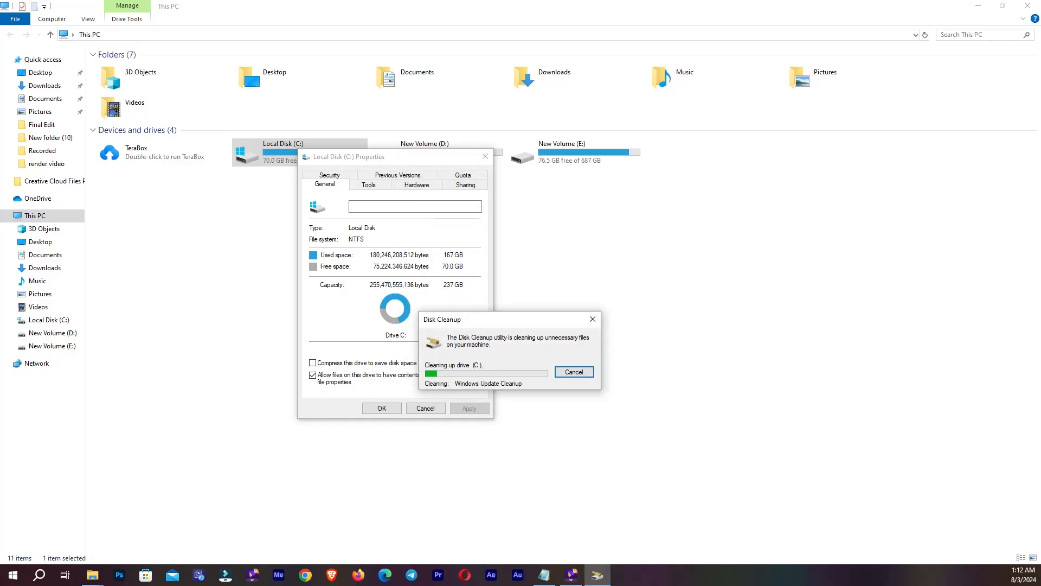